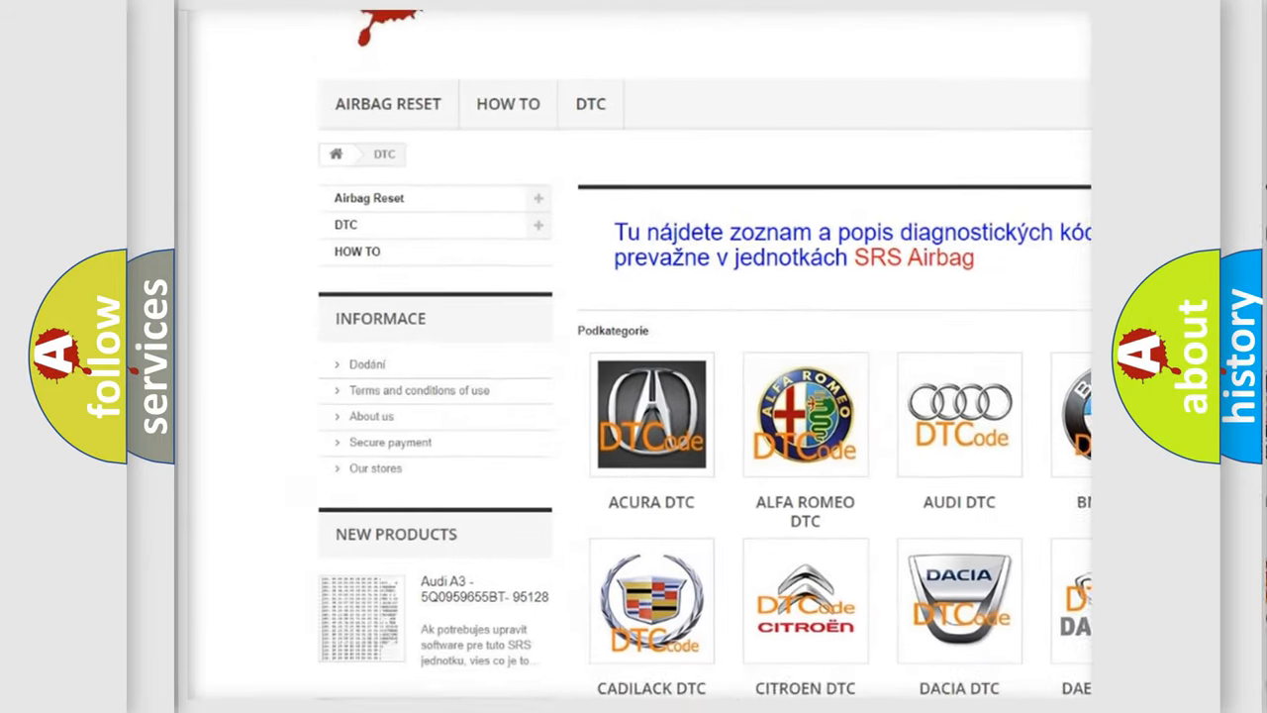
scroll("down", 3)
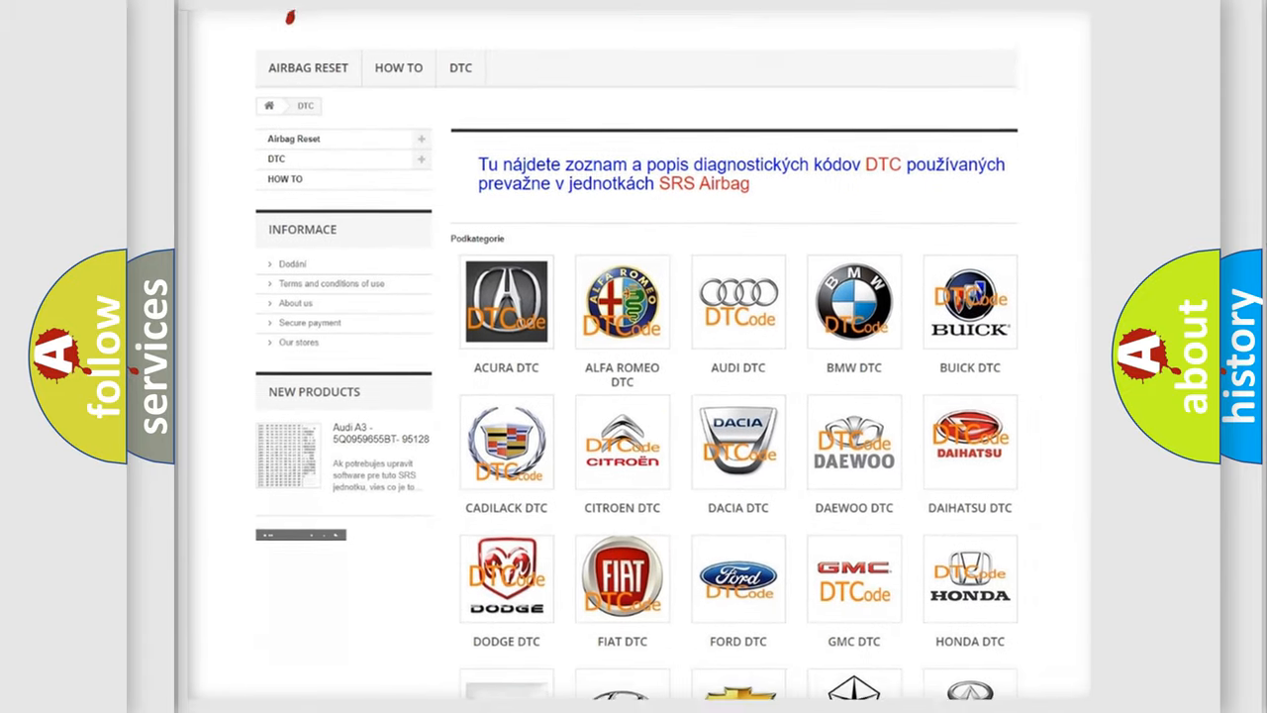
scroll("down", 3)
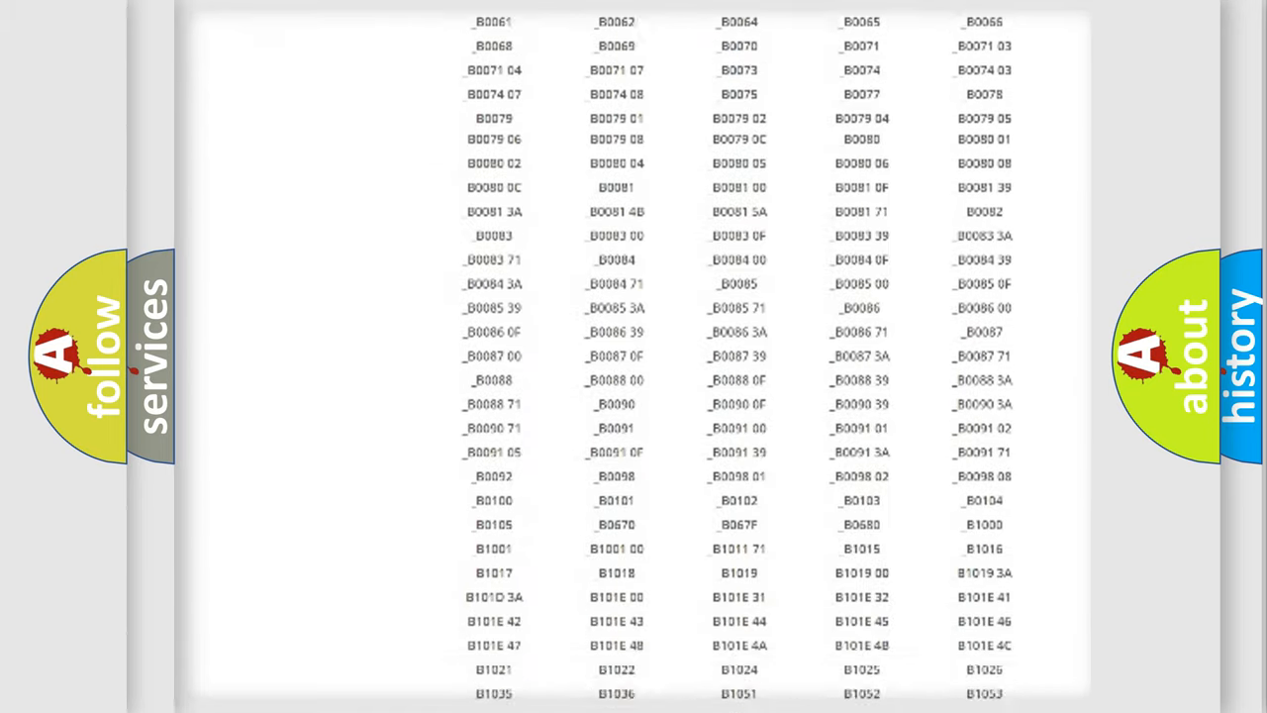
scroll("up", 3)
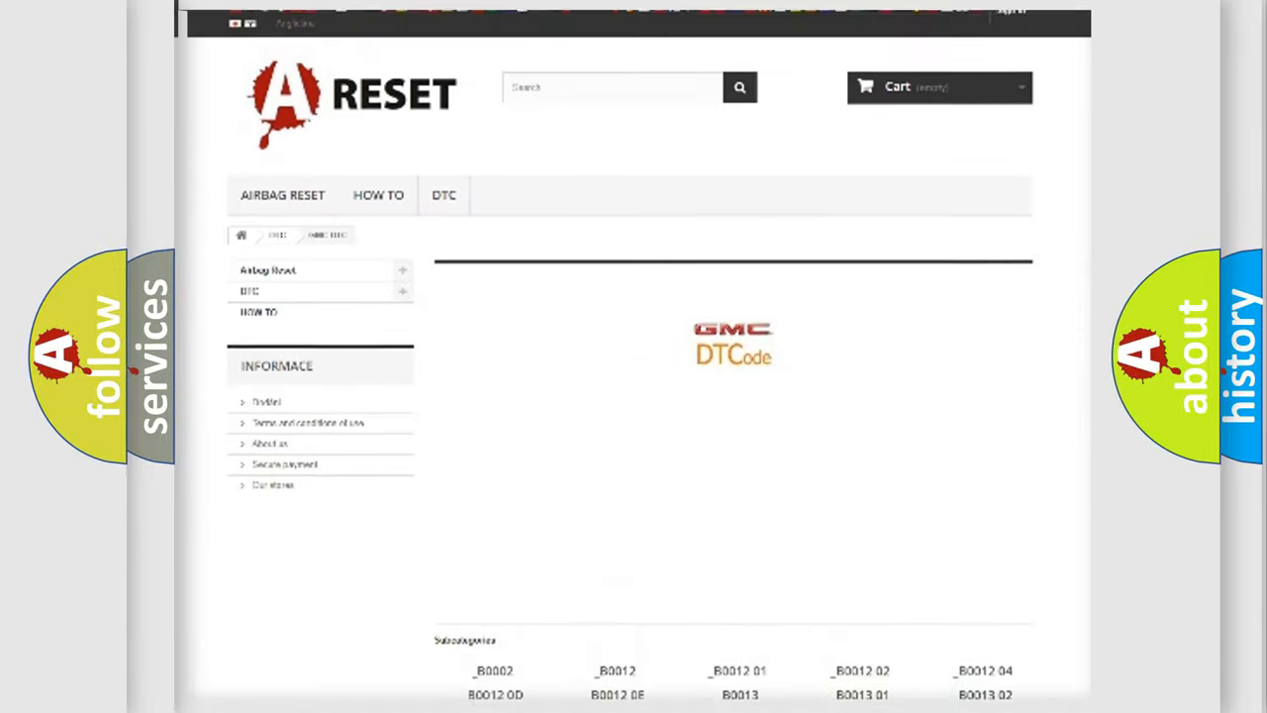